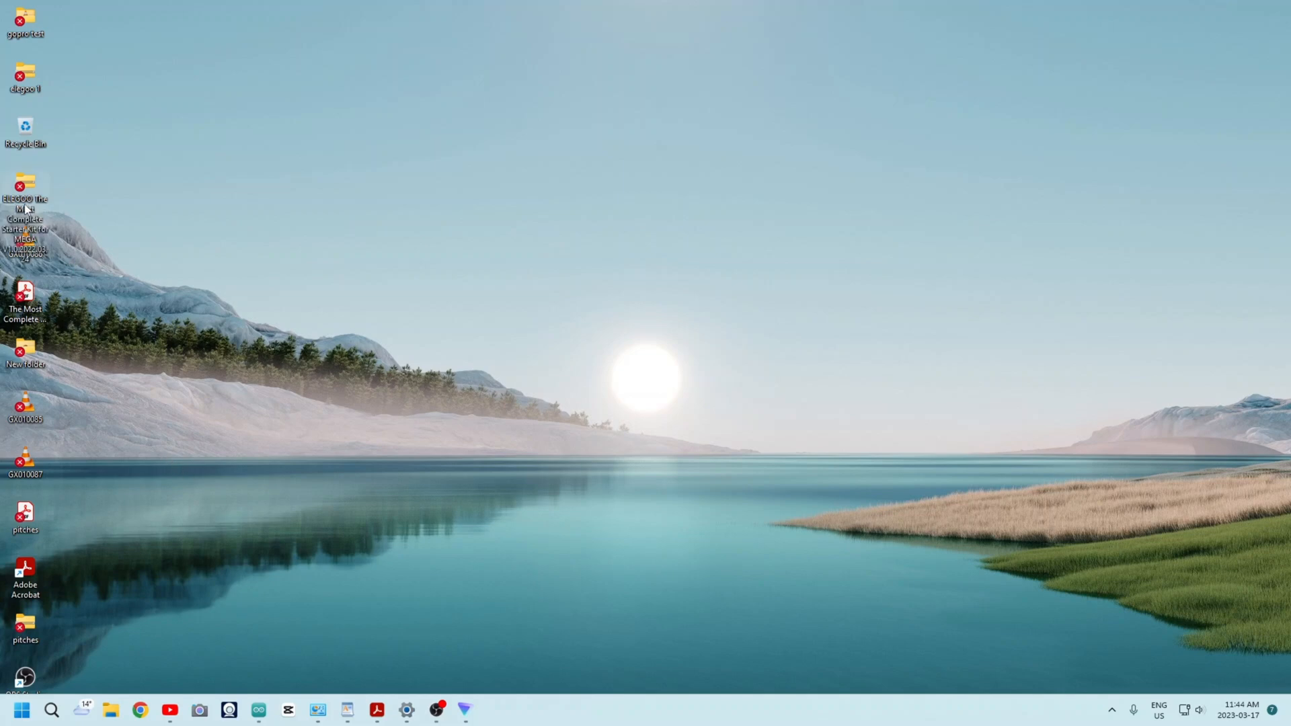
Browse the ELEGOO kit archive to English > code > Lesson 7 and open passive_buzzer.ino
double_click(25, 213)
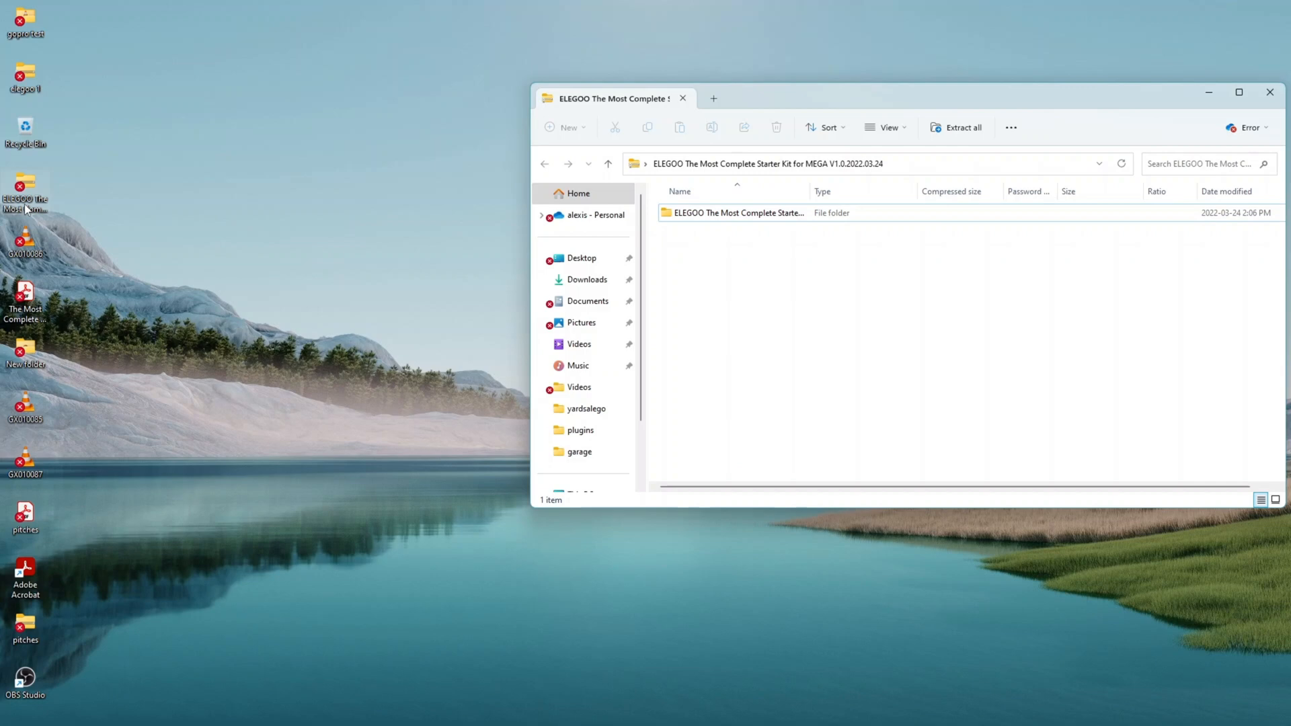
left_click(733, 213)
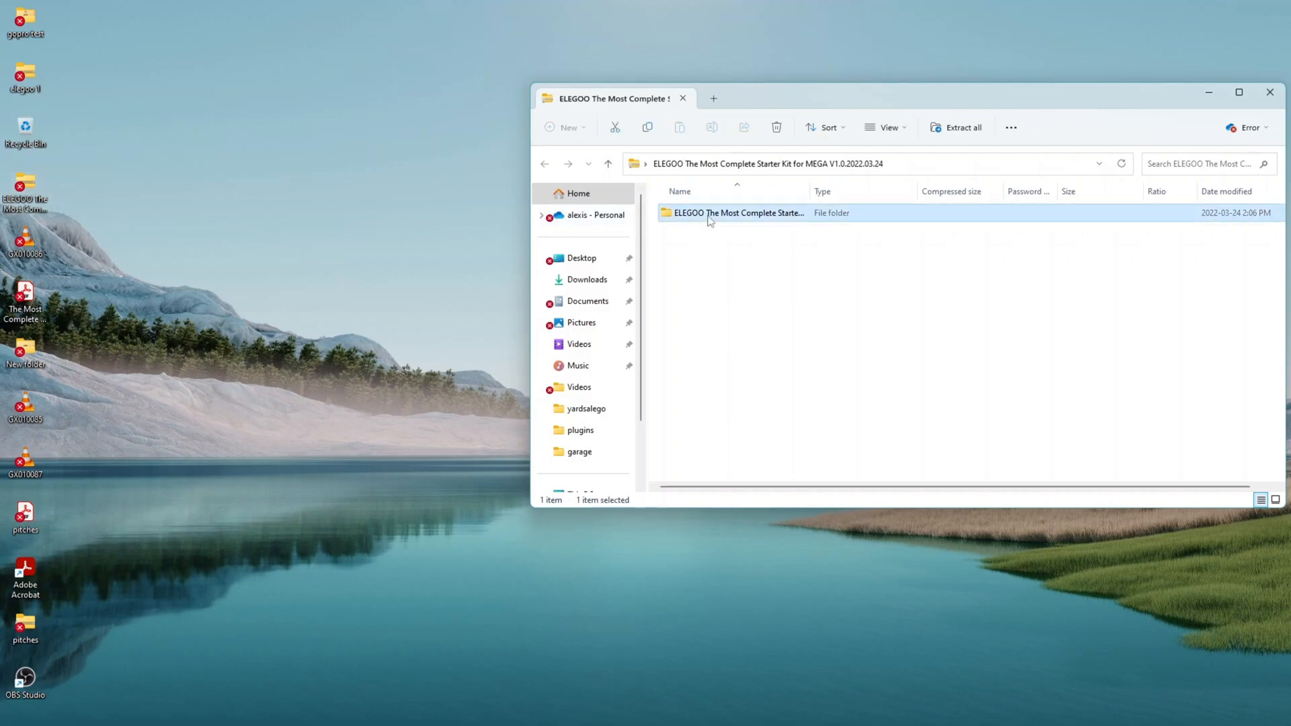
double_click(738, 212)
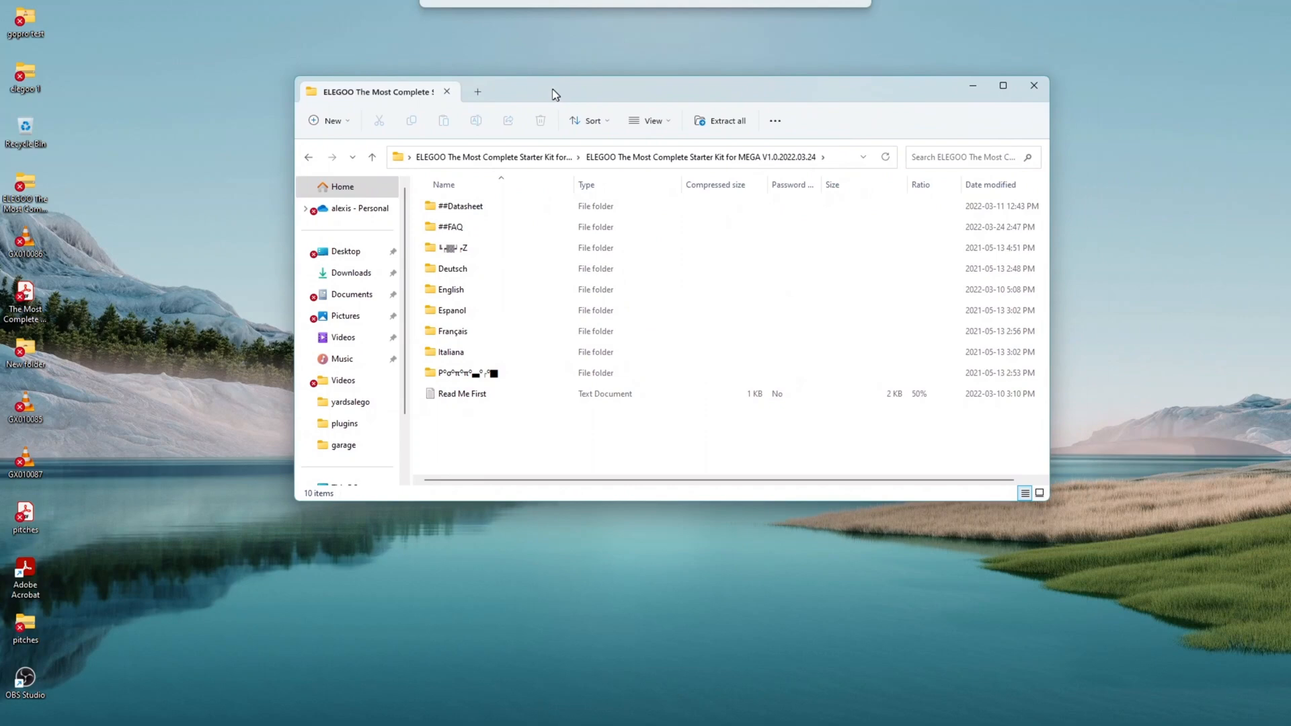
left_click(449, 289)
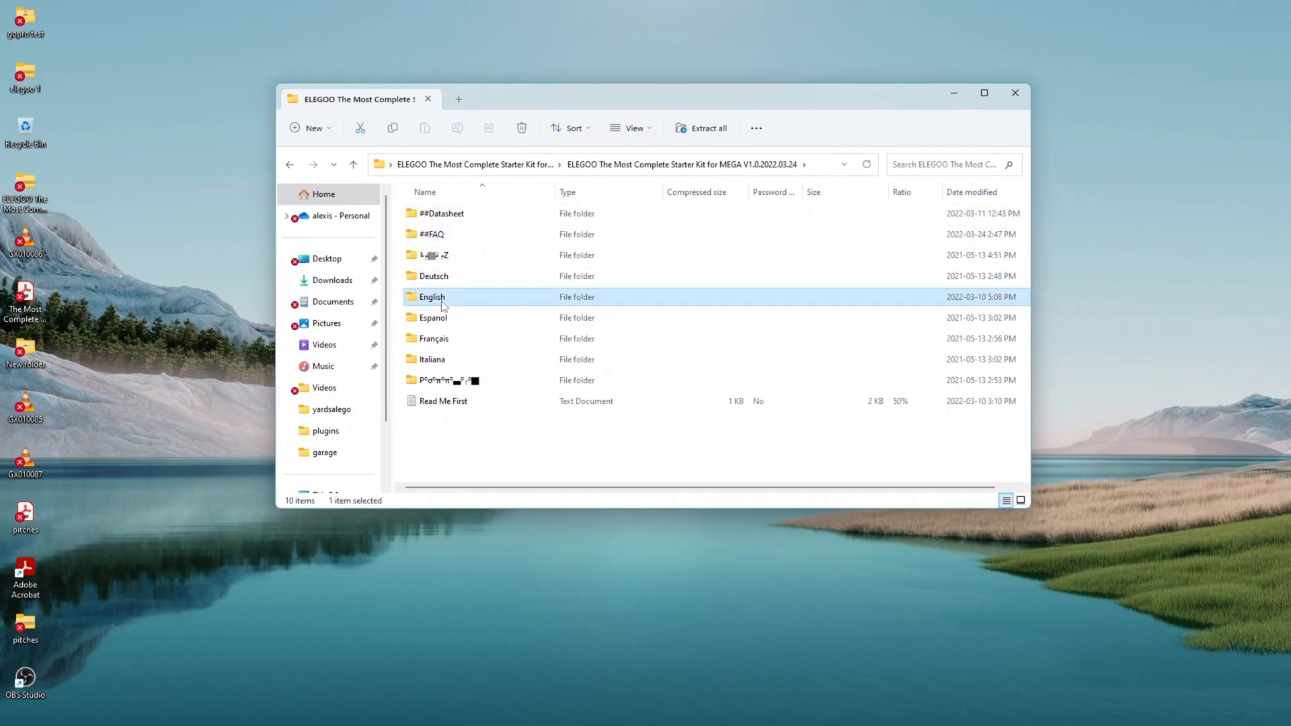
double_click(432, 297)
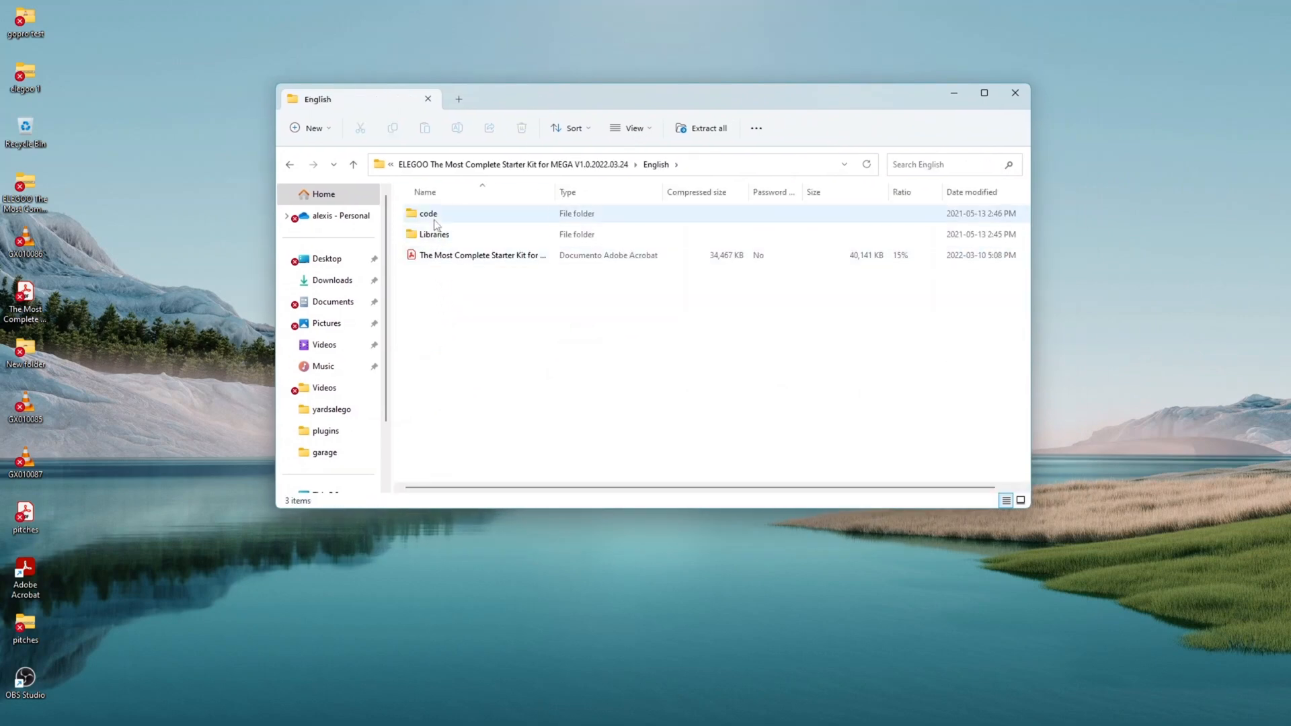
double_click(428, 213)
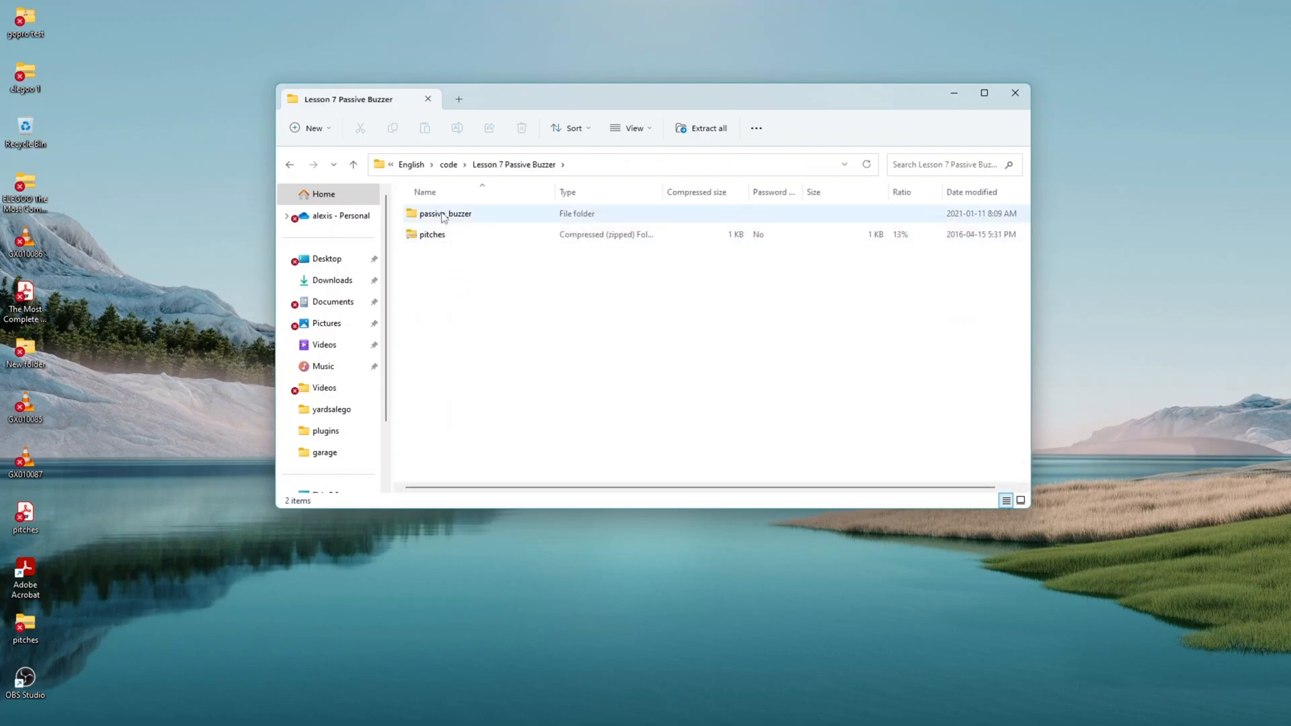
double_click(444, 213)
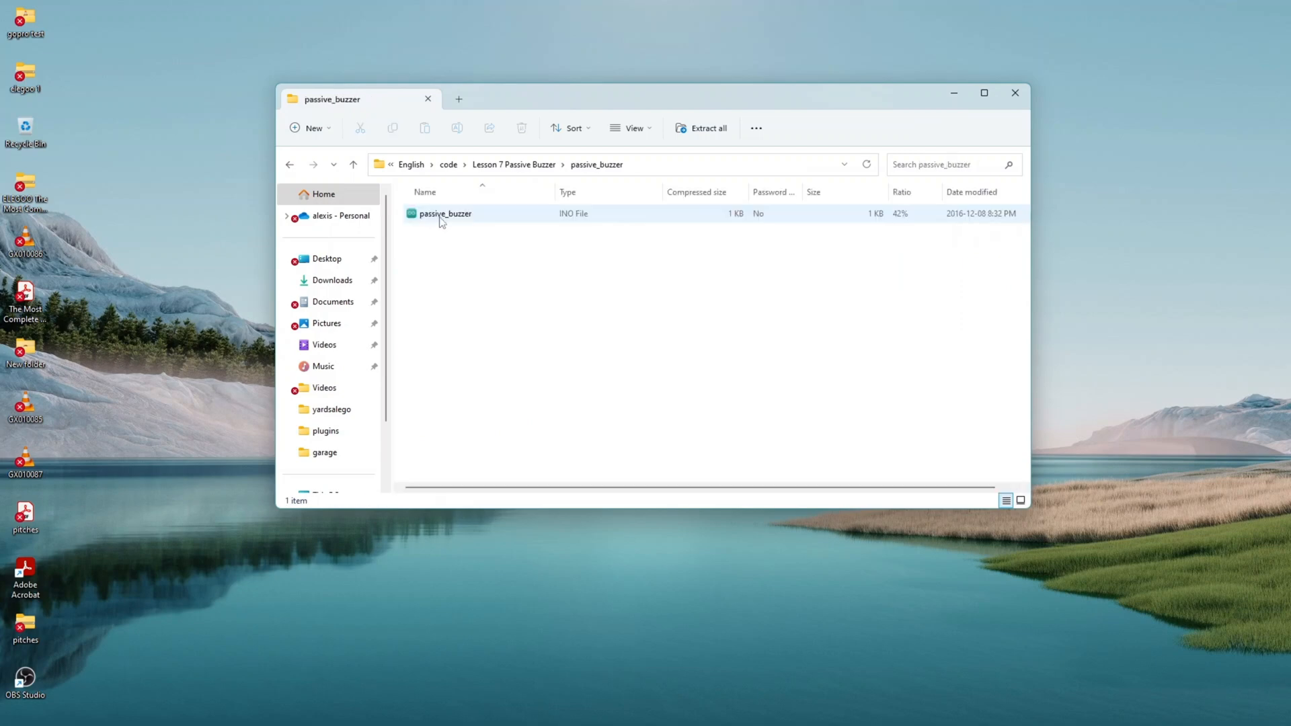
left_click(445, 214)
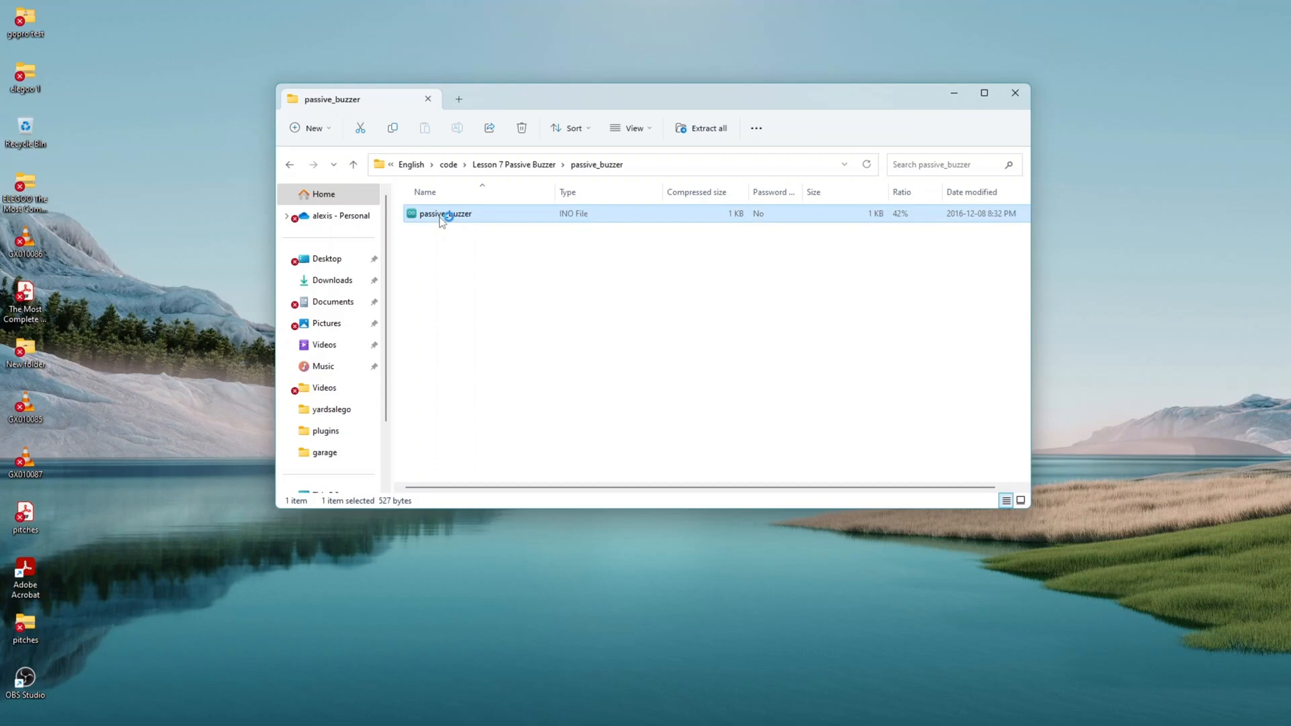
double_click(445, 213)
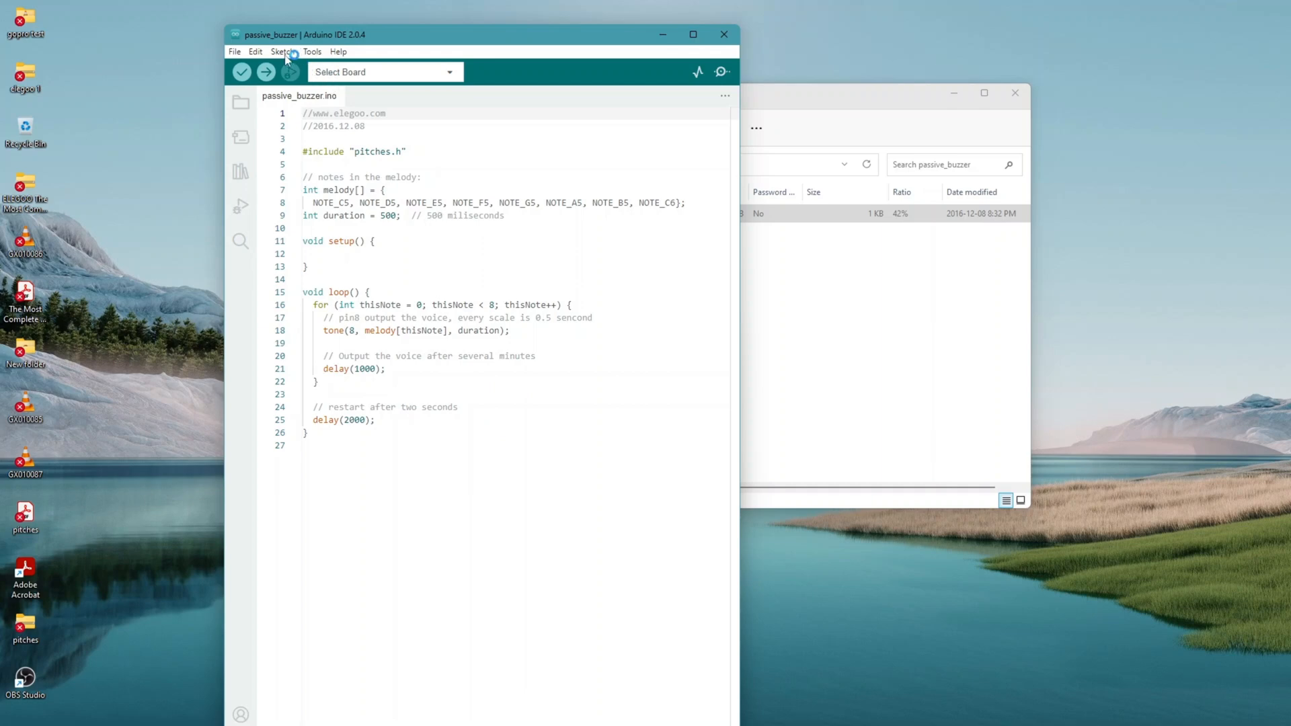
Open the Sketch menu to reach Include Library > Add .ZIP Library
left_click(283, 51)
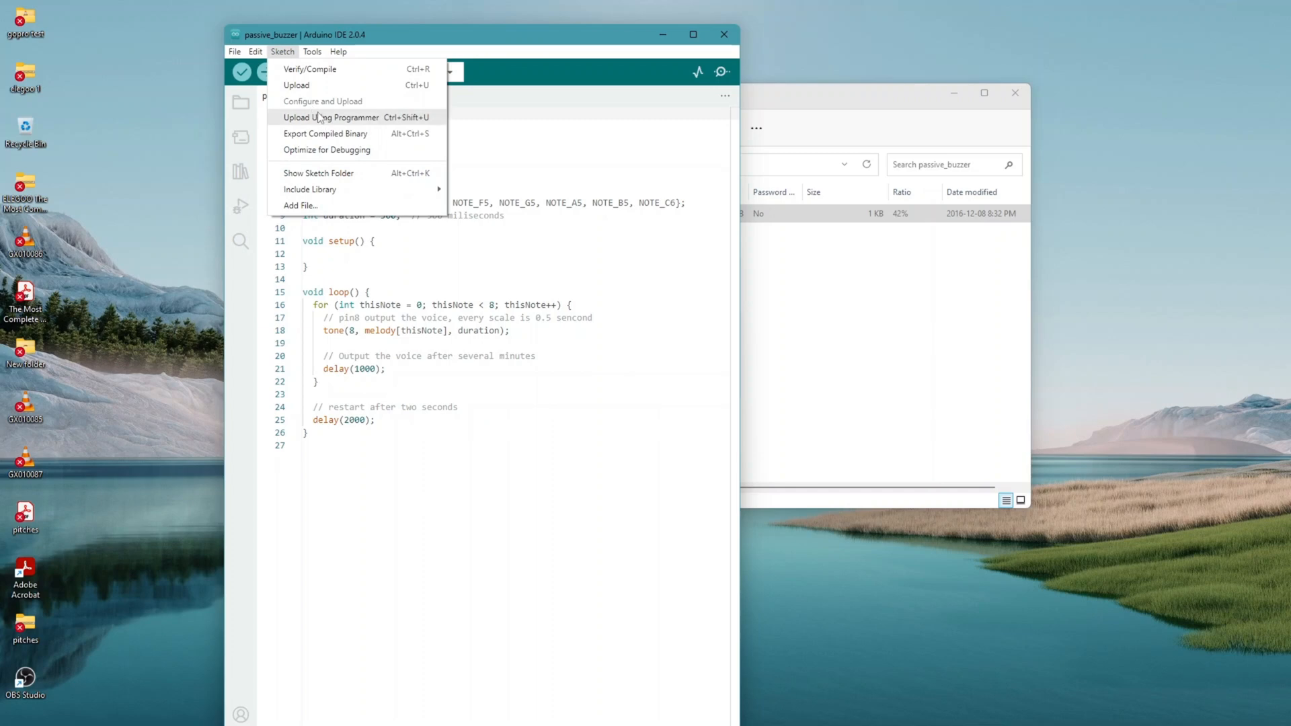
mouse_move(321, 133)
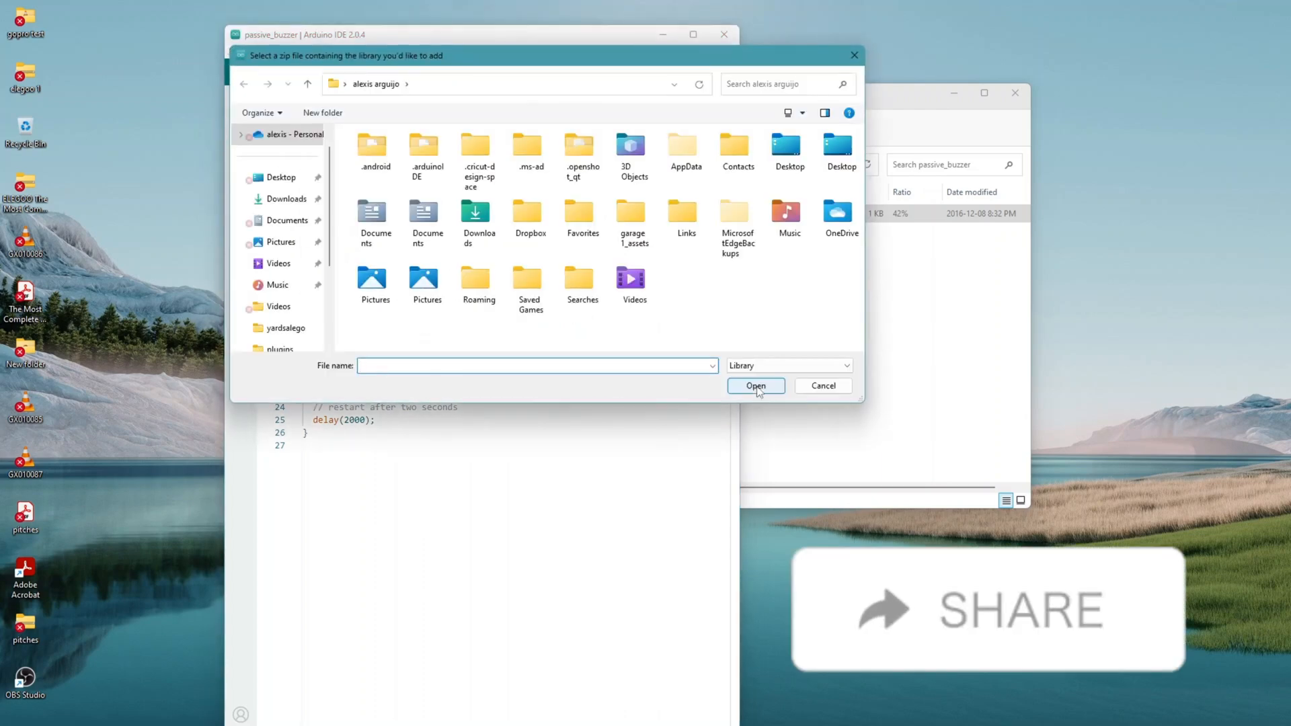
Install the pitches zip library from the Desktop and upload the sketch to the Mega
left_click(427, 213)
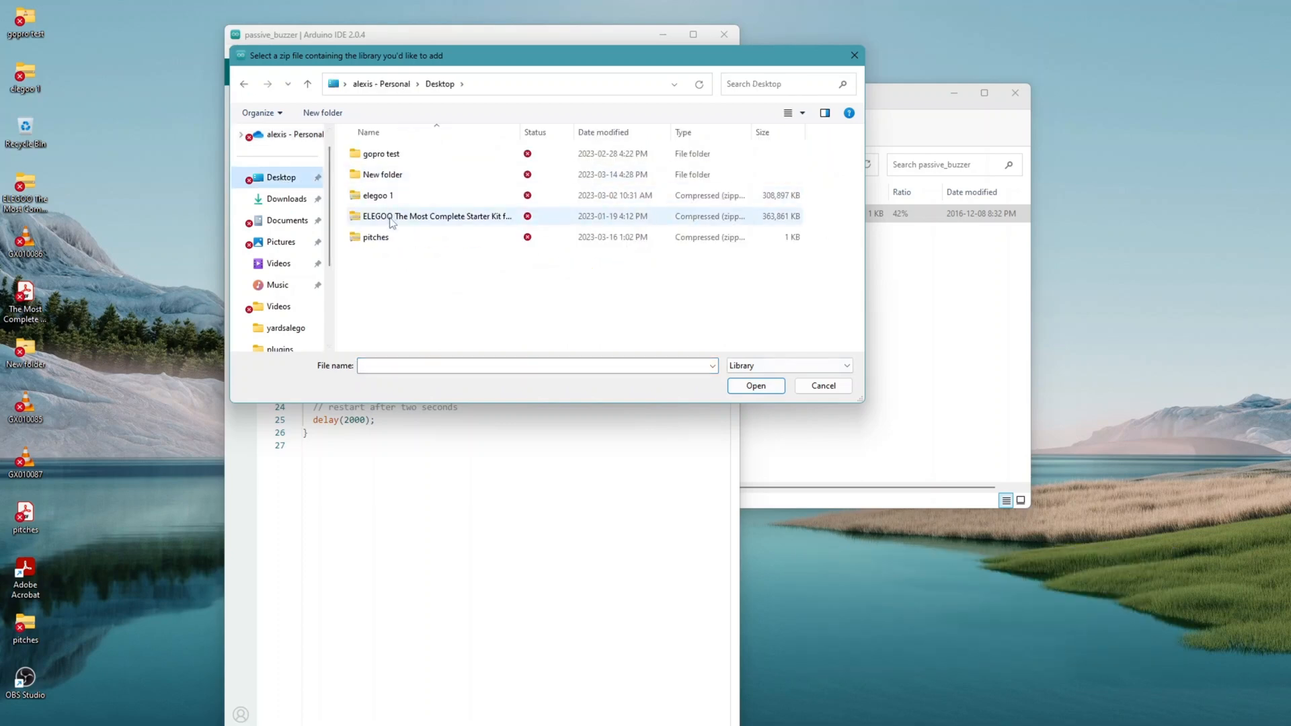
left_click(376, 236)
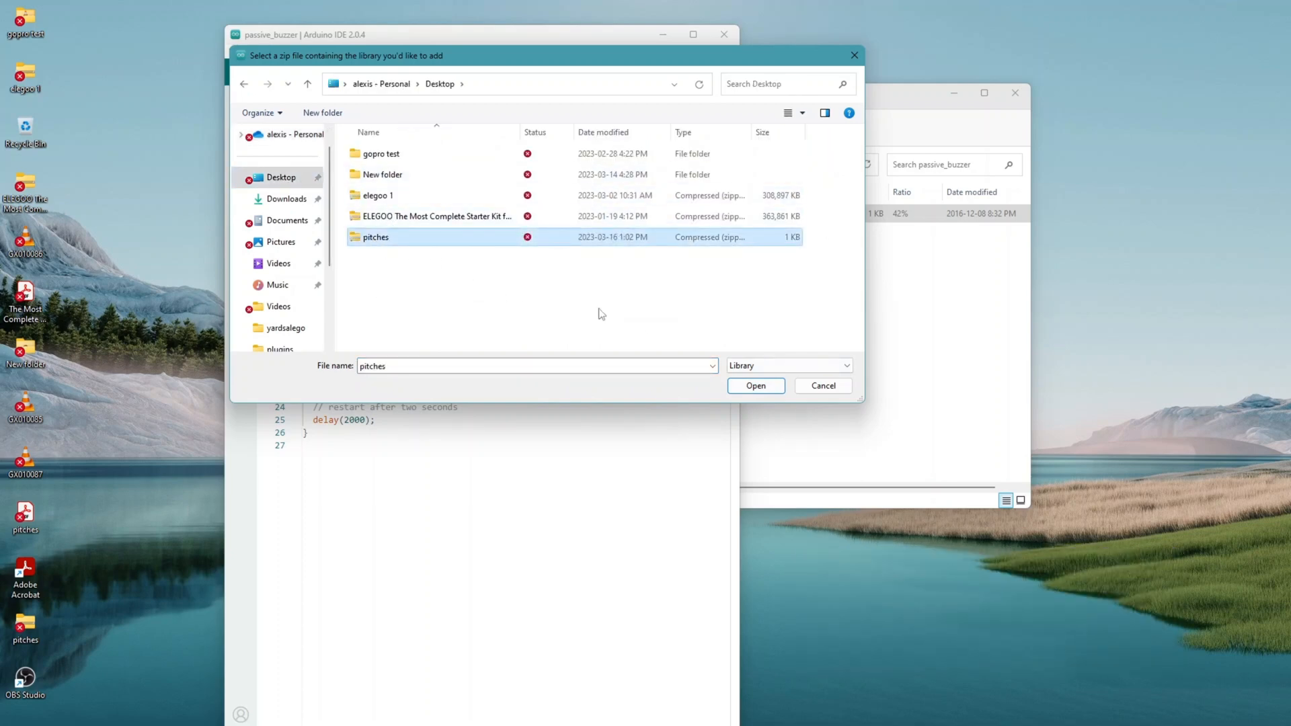
left_click(753, 385)
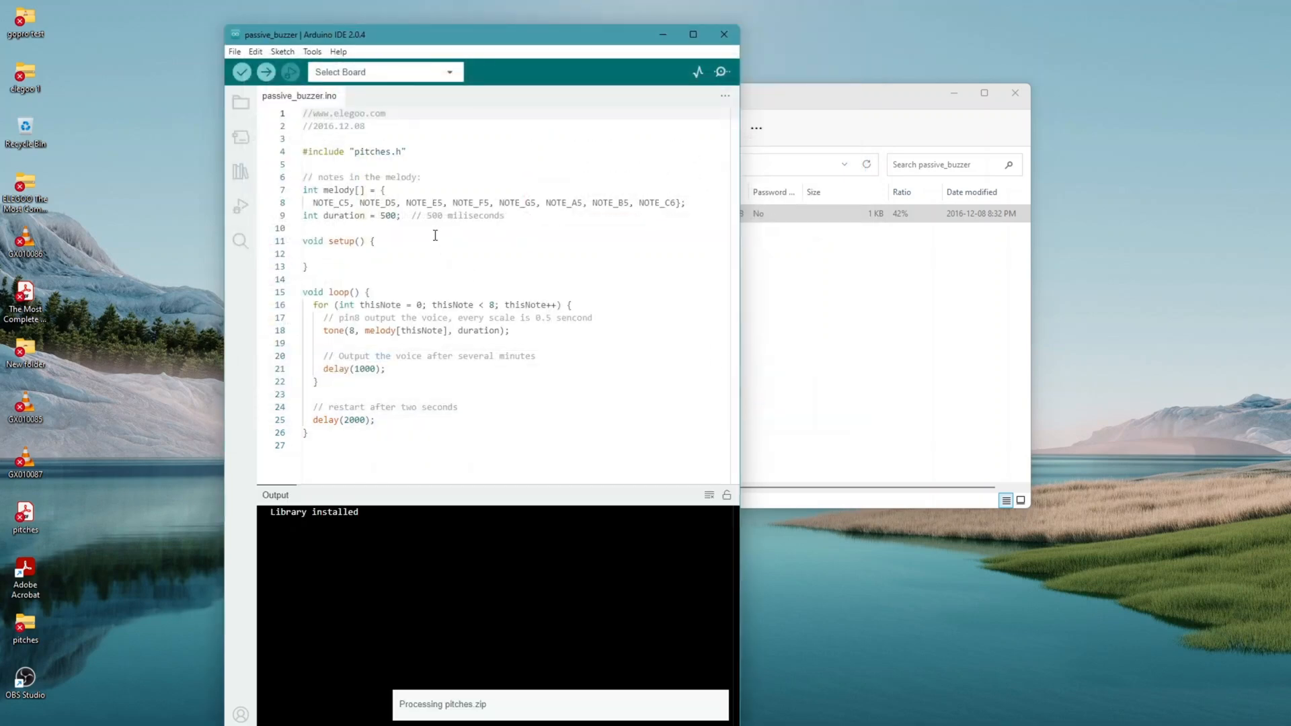
left_click(265, 72)
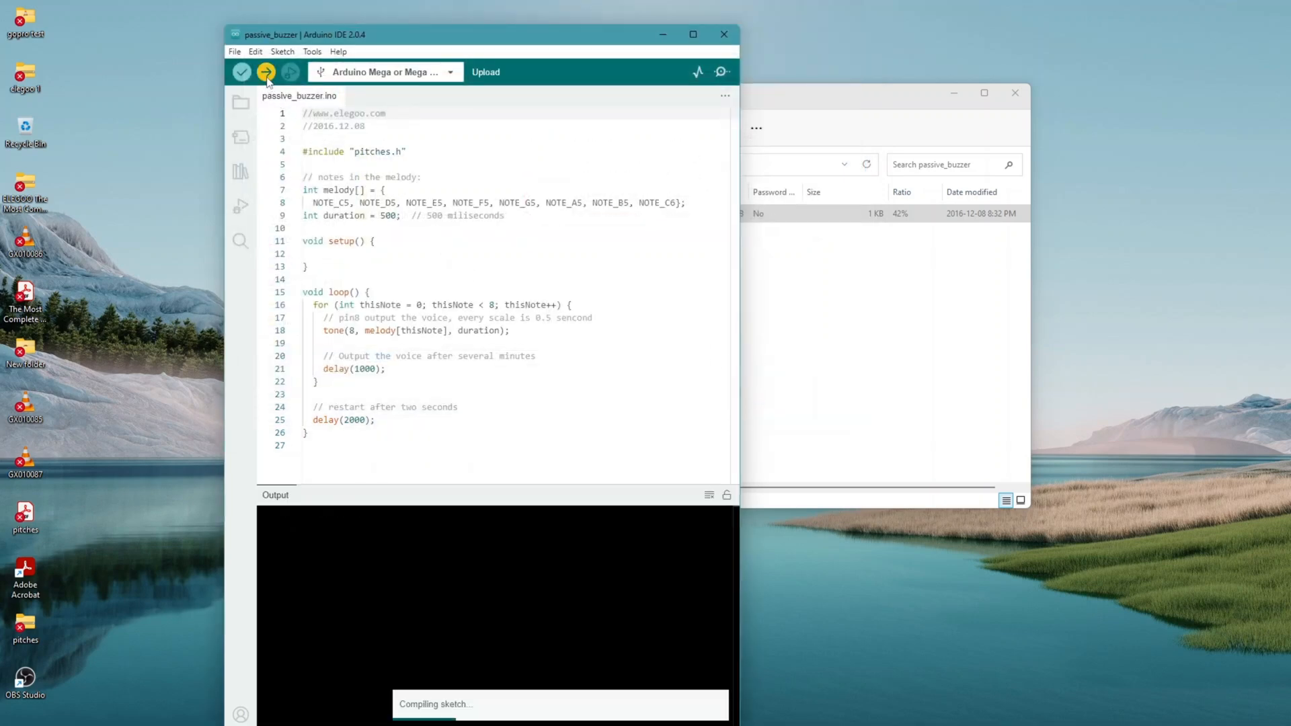